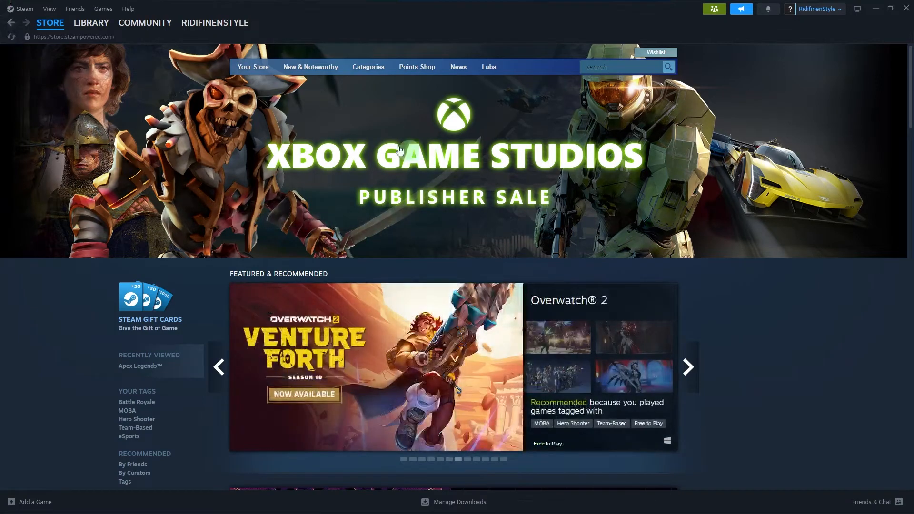
mouse_move(282, 185)
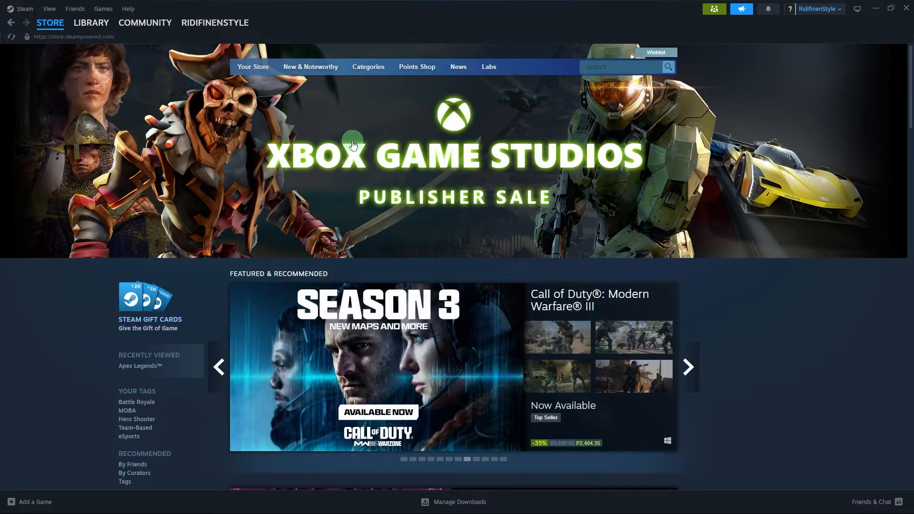
mouse_move(460, 119)
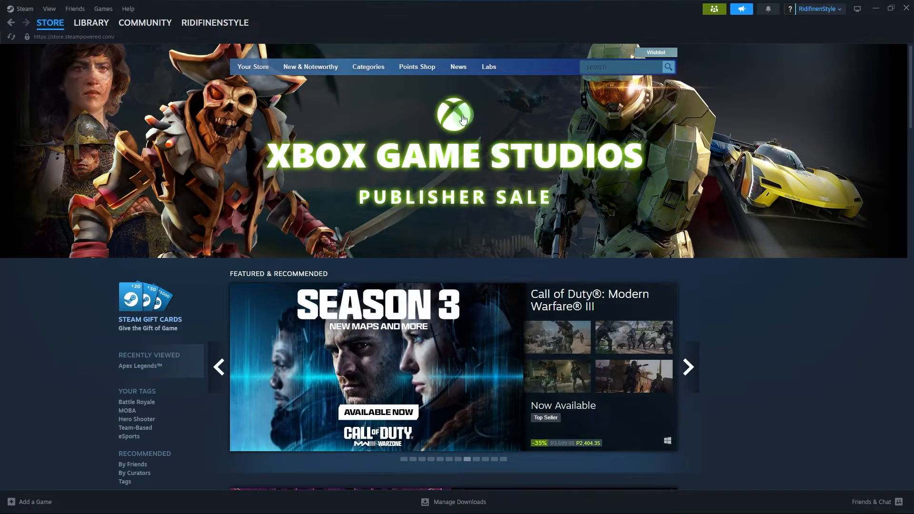
Browse the Store featured carousel, then switch to the LIBRARY view.
click(687, 367)
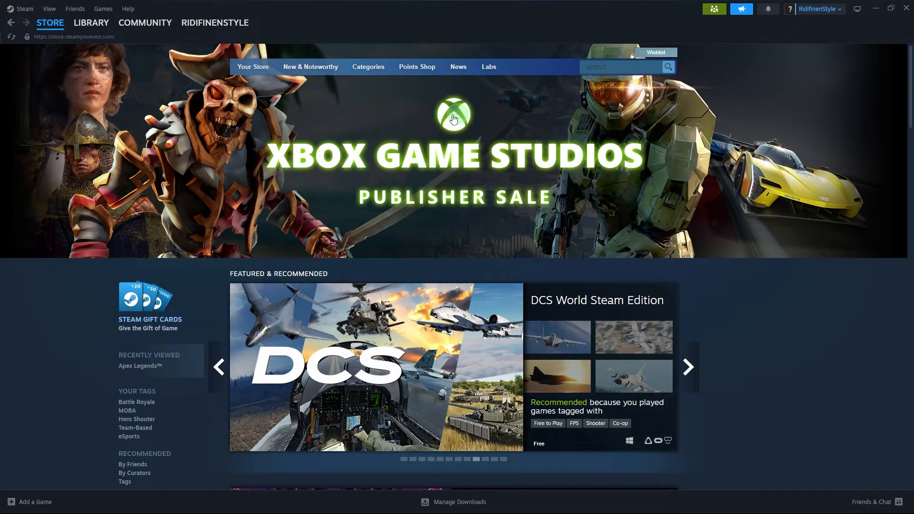
mouse_move(318, 187)
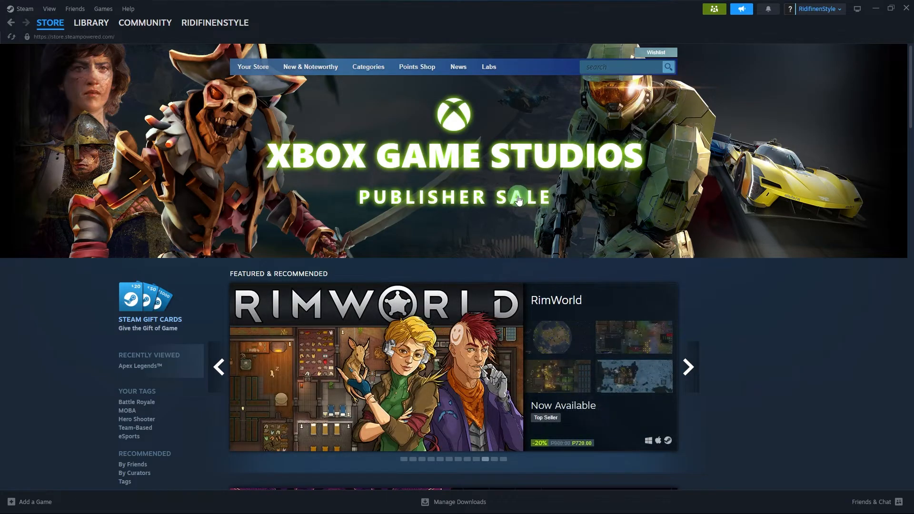
click(23, 9)
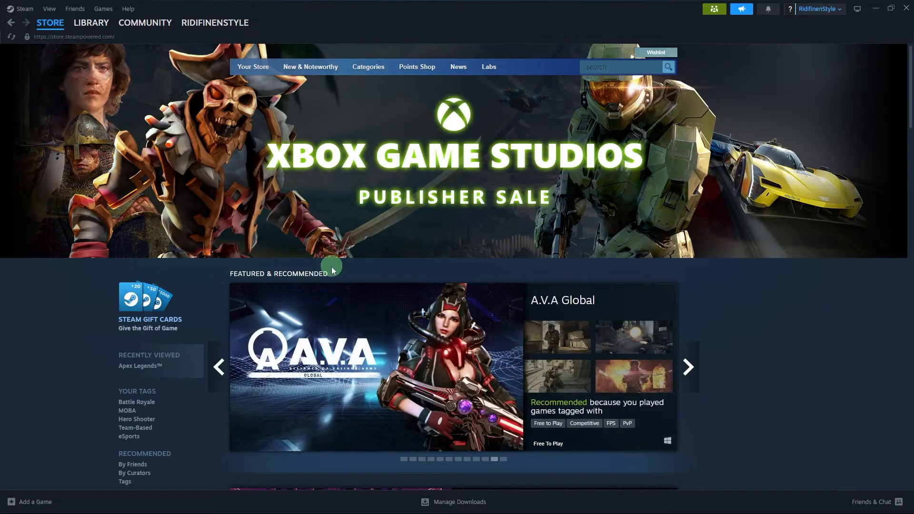
mouse_move(463, 214)
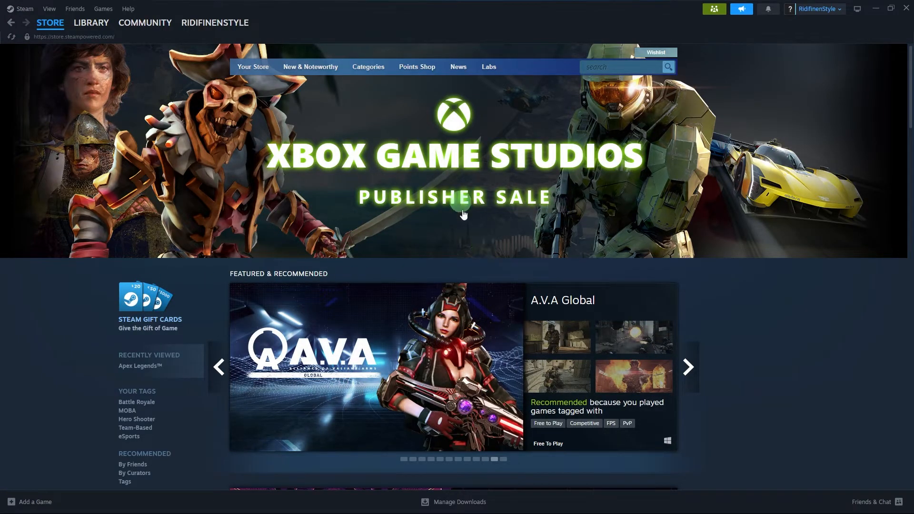
mouse_move(614, 250)
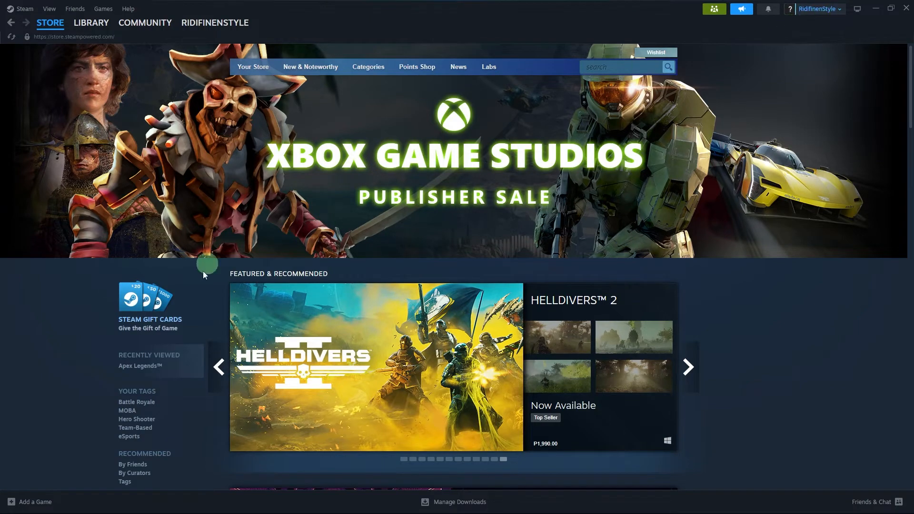
click(91, 22)
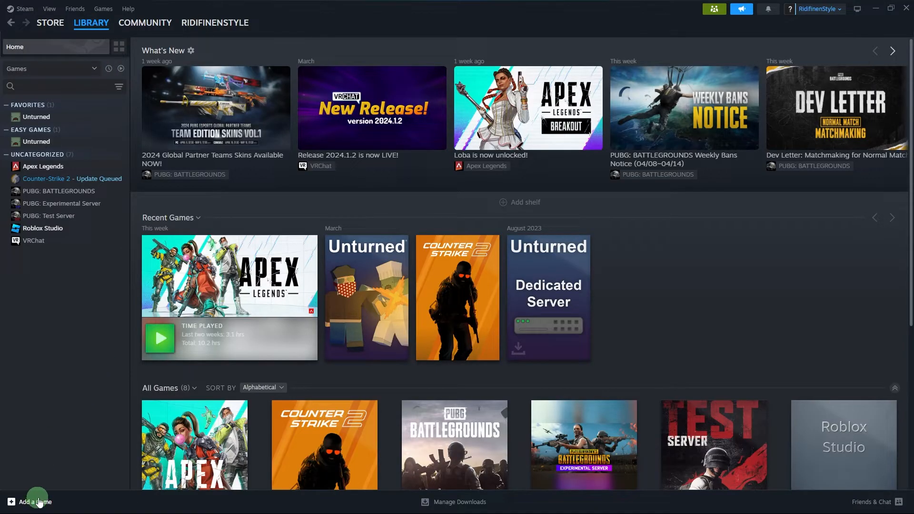
mouse_move(33, 504)
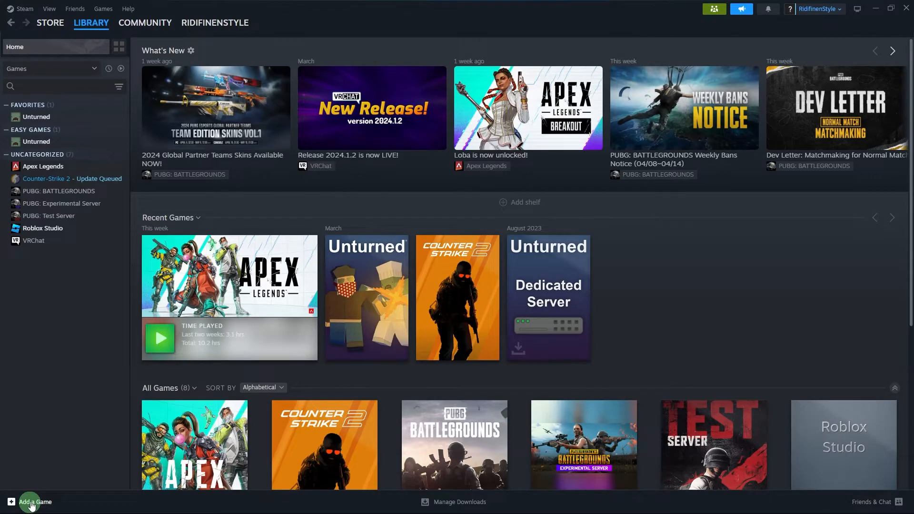
Choose Activate a Product on Steam from the Add a Game menu.
click(34, 502)
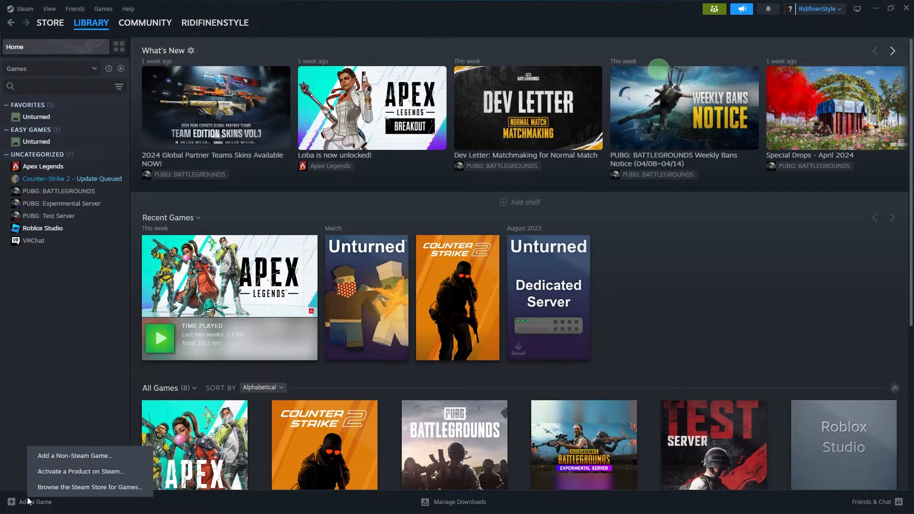
mouse_move(90, 486)
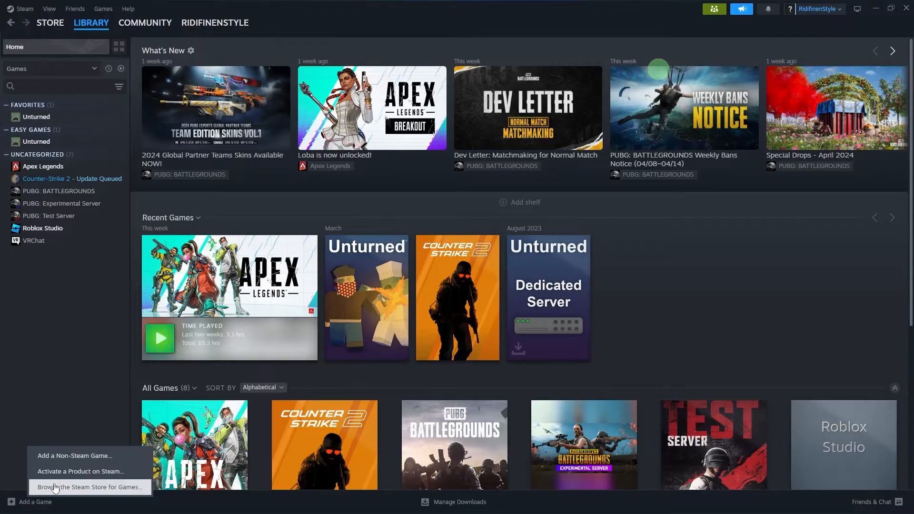
click(80, 471)
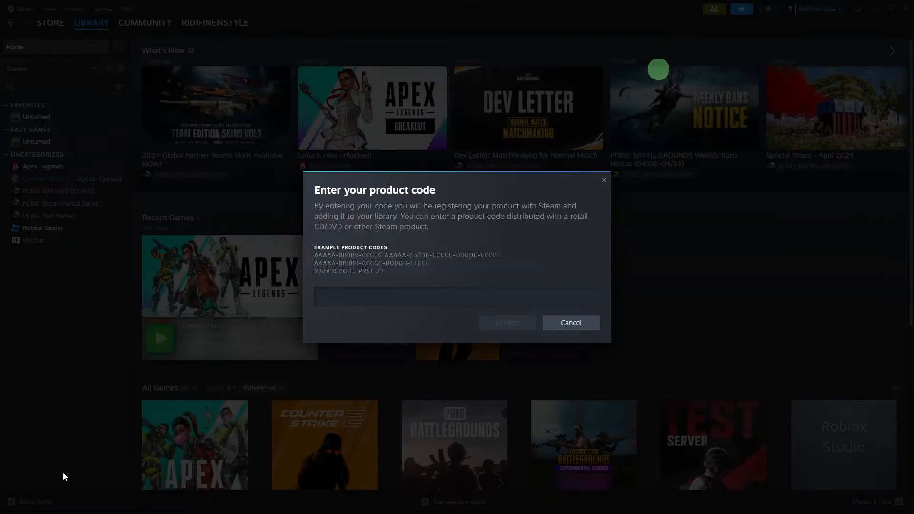
mouse_move(438, 344)
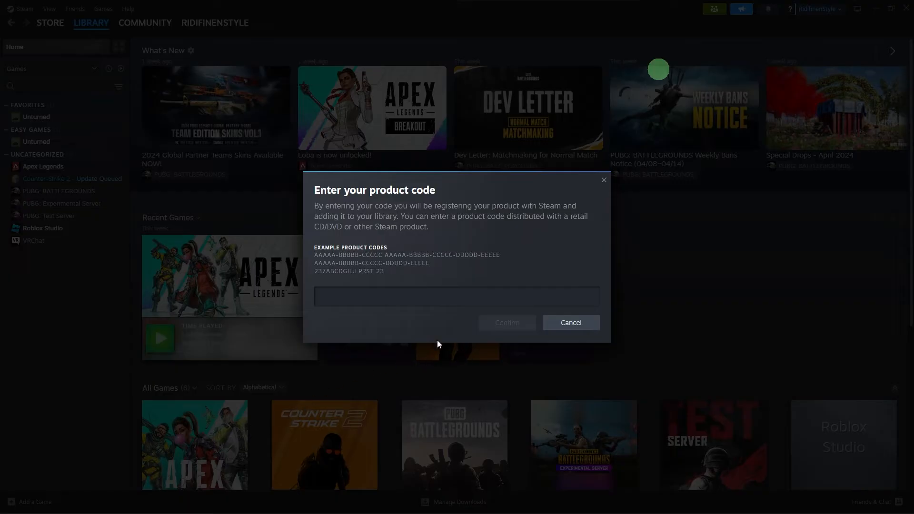
mouse_move(470, 334)
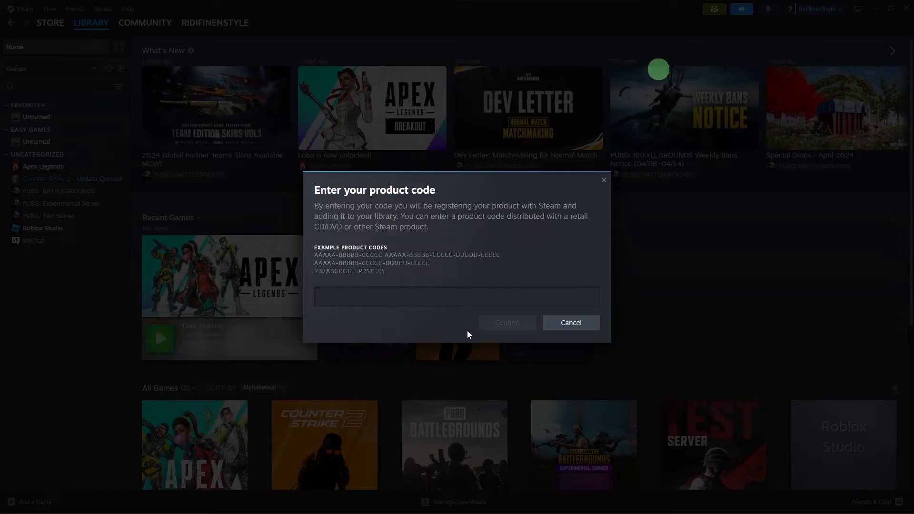
mouse_move(372, 322)
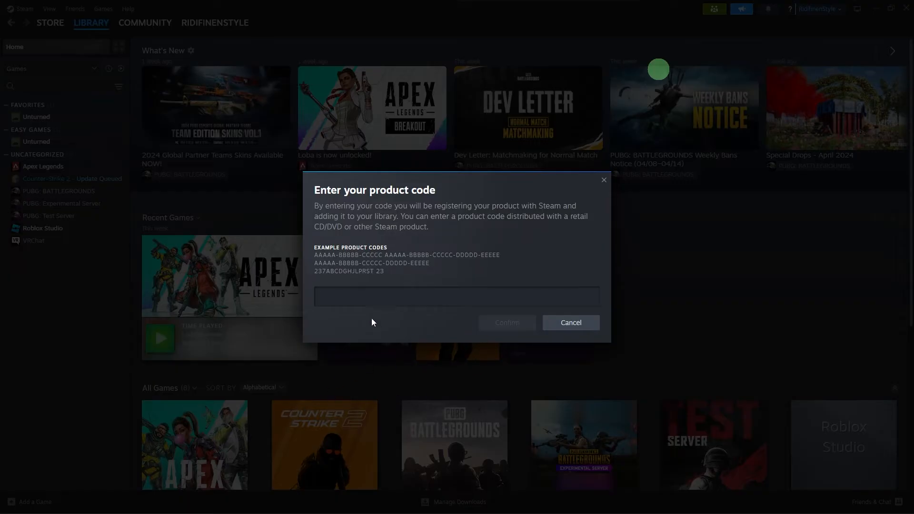
Focus the product code field, then cancel the activation dialog without entering a code.
click(456, 296)
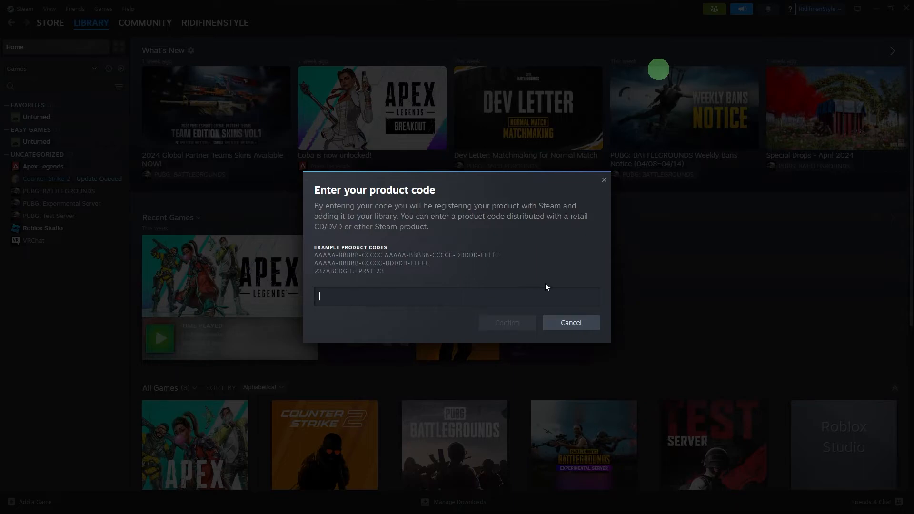
mouse_move(495, 329)
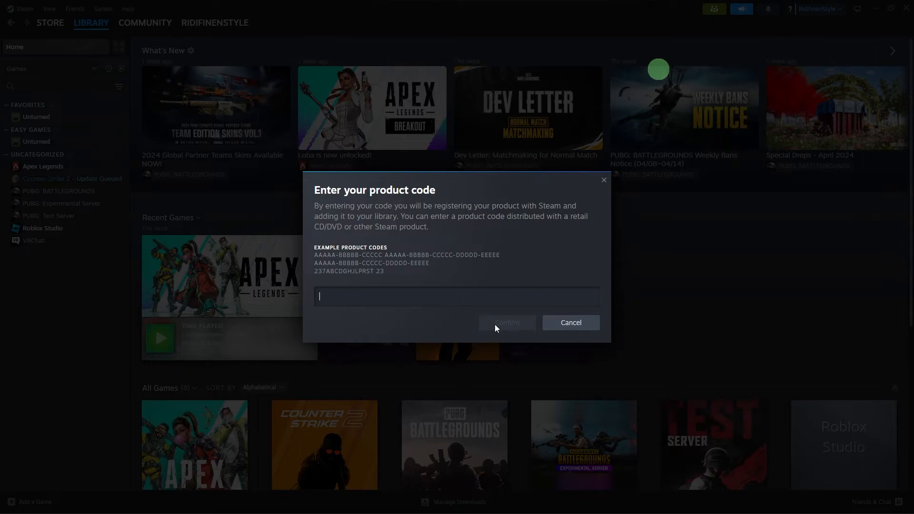
mouse_move(684, 253)
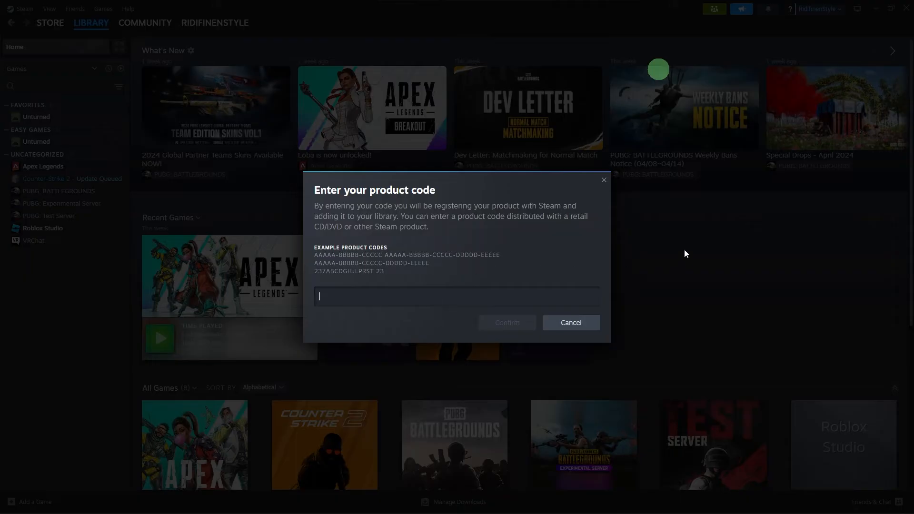
mouse_move(530, 266)
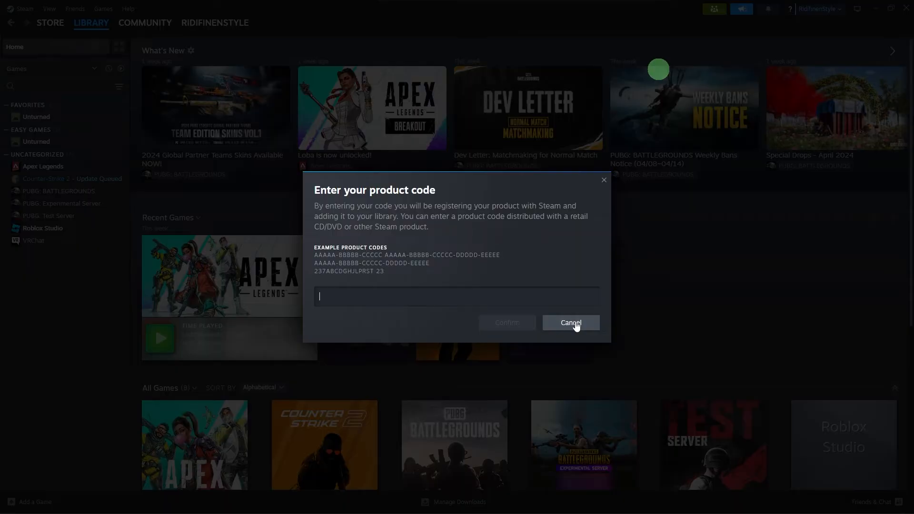
click(569, 322)
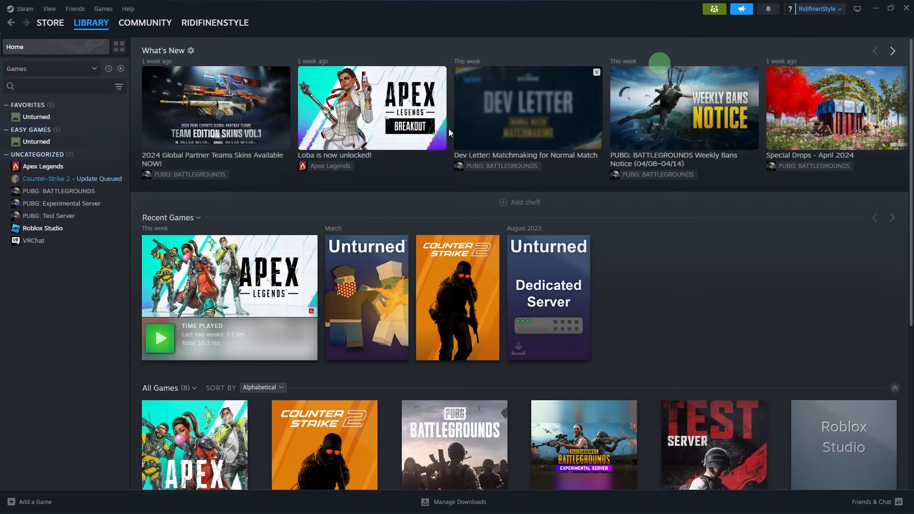
mouse_move(59, 190)
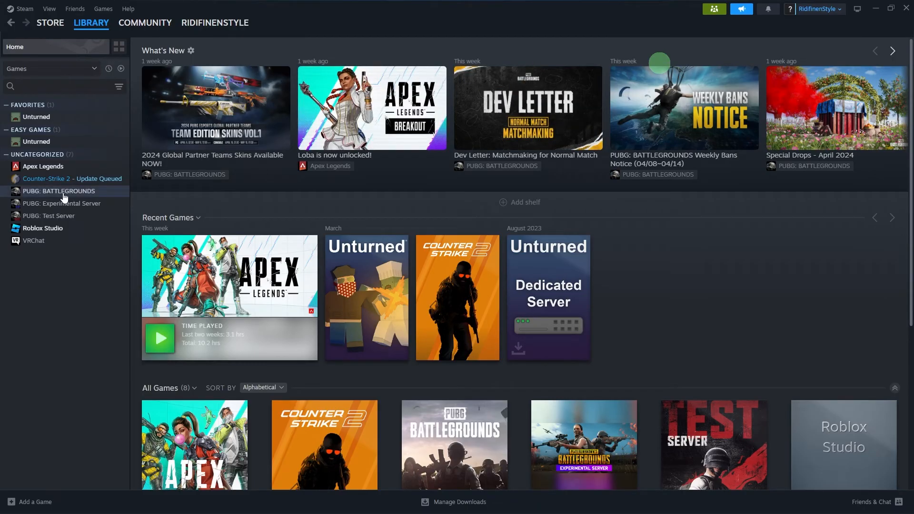
Select PUBG: BATTLEGROUNDS in the library sidebar to show its page.
click(59, 190)
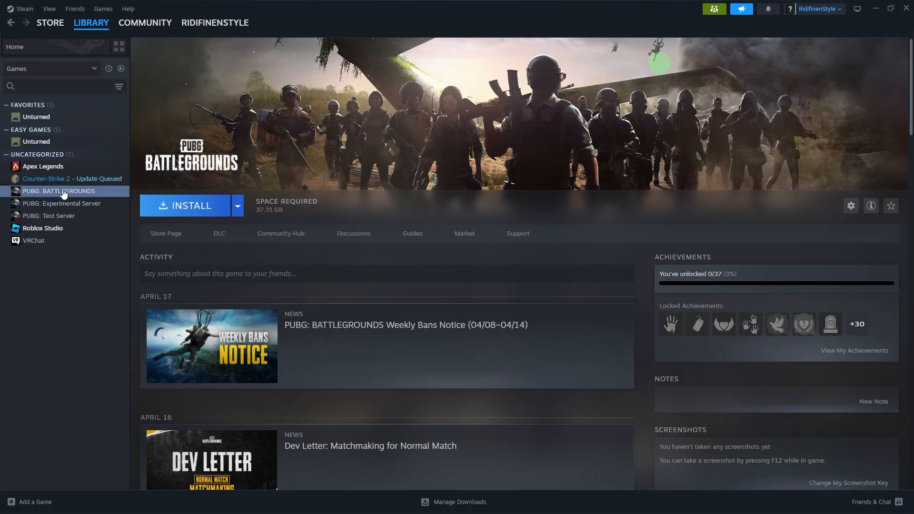
mouse_move(189, 205)
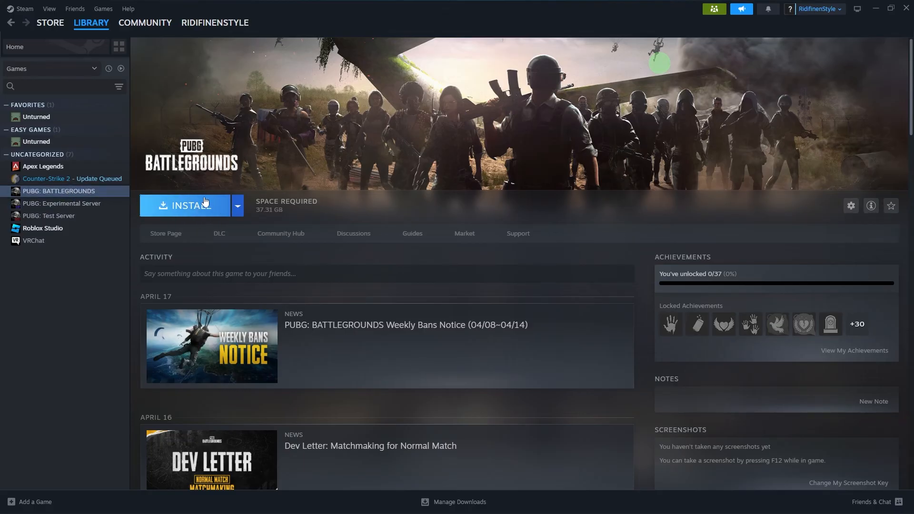
mouse_move(460, 159)
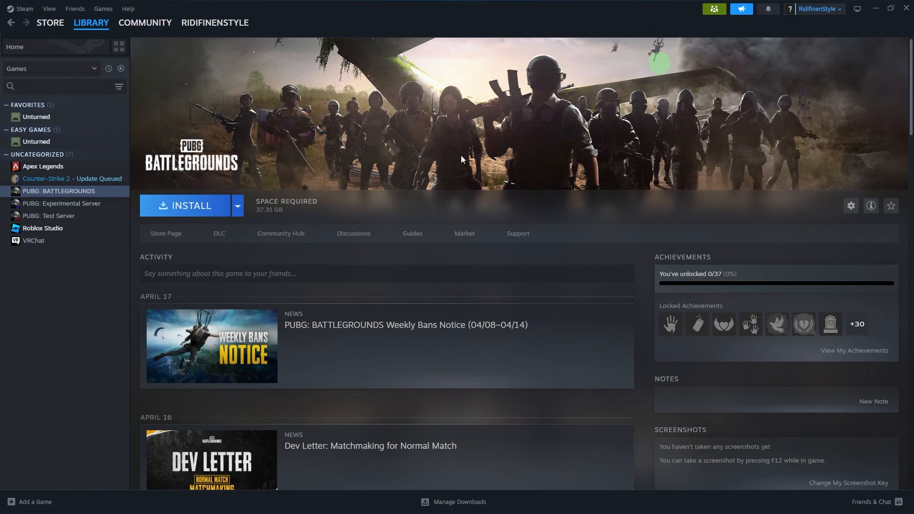
mouse_move(261, 193)
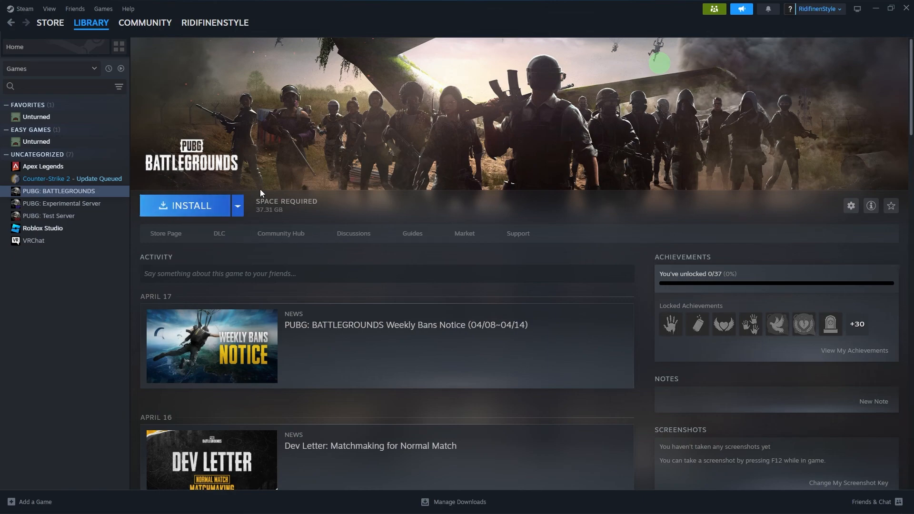
mouse_move(268, 165)
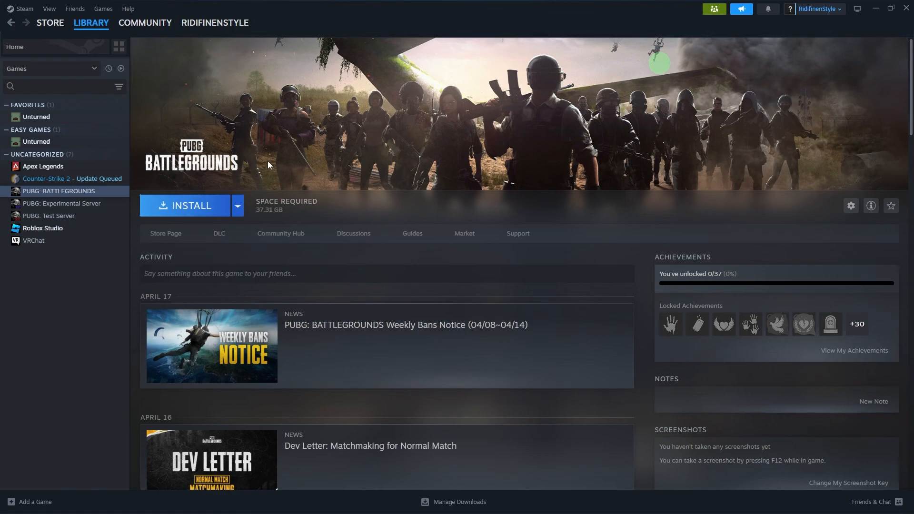